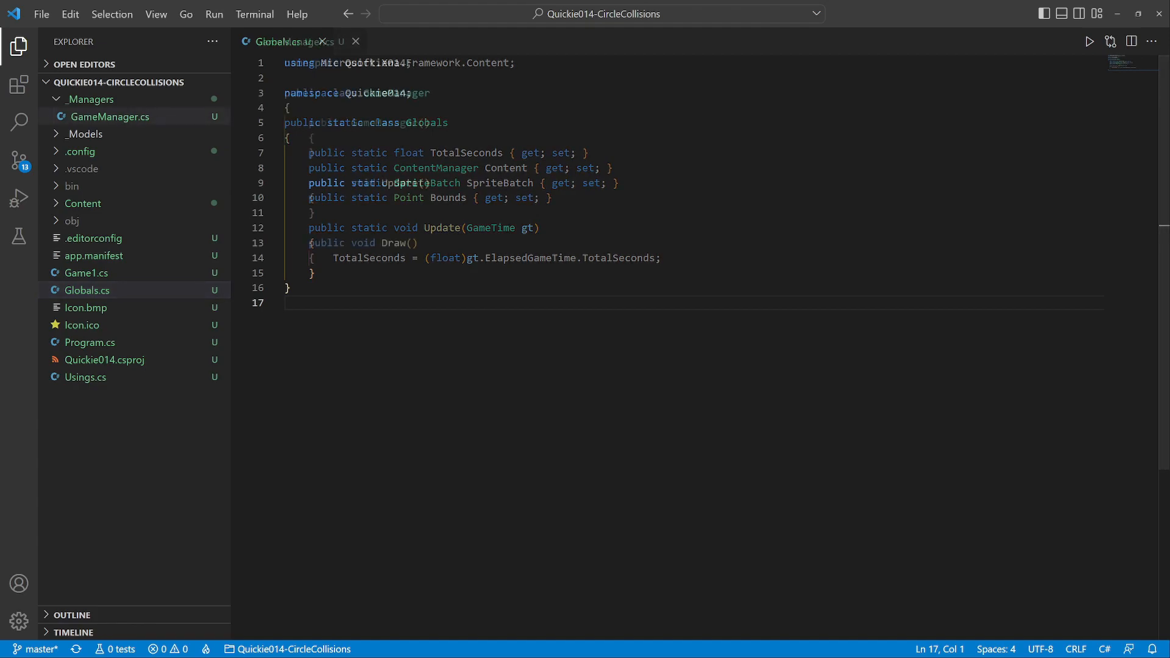
In Circle.cs, add the Origin property and RandomDirection returning a unit vector from a random angle.
click(109, 116)
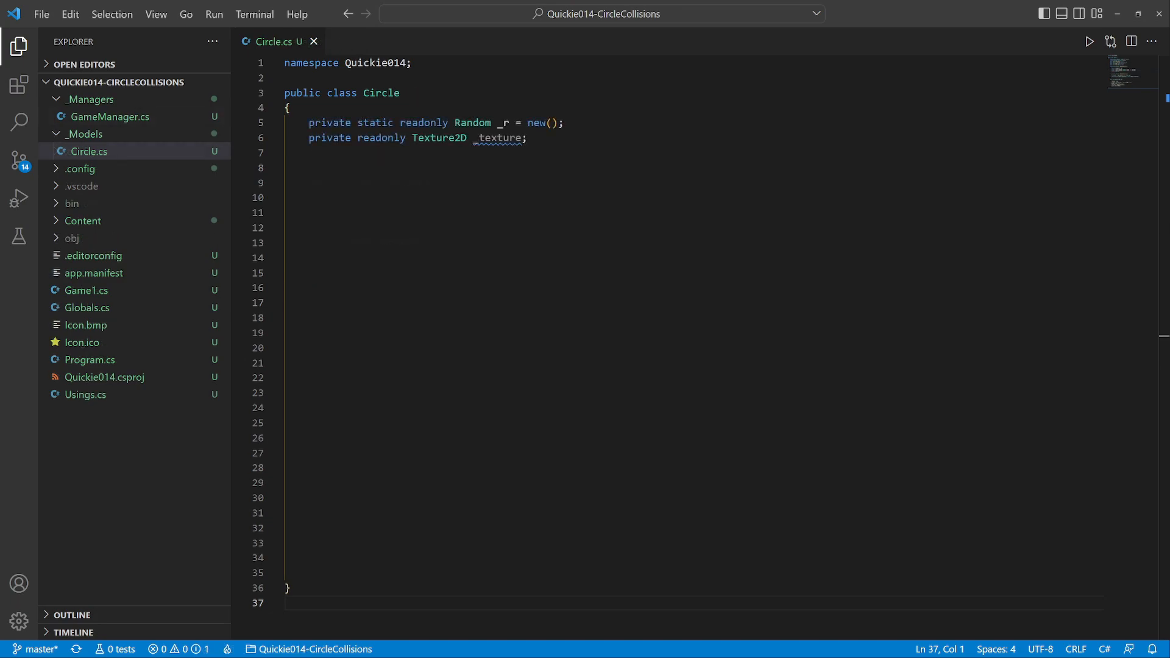
text(public Vector2 Origin { get; })
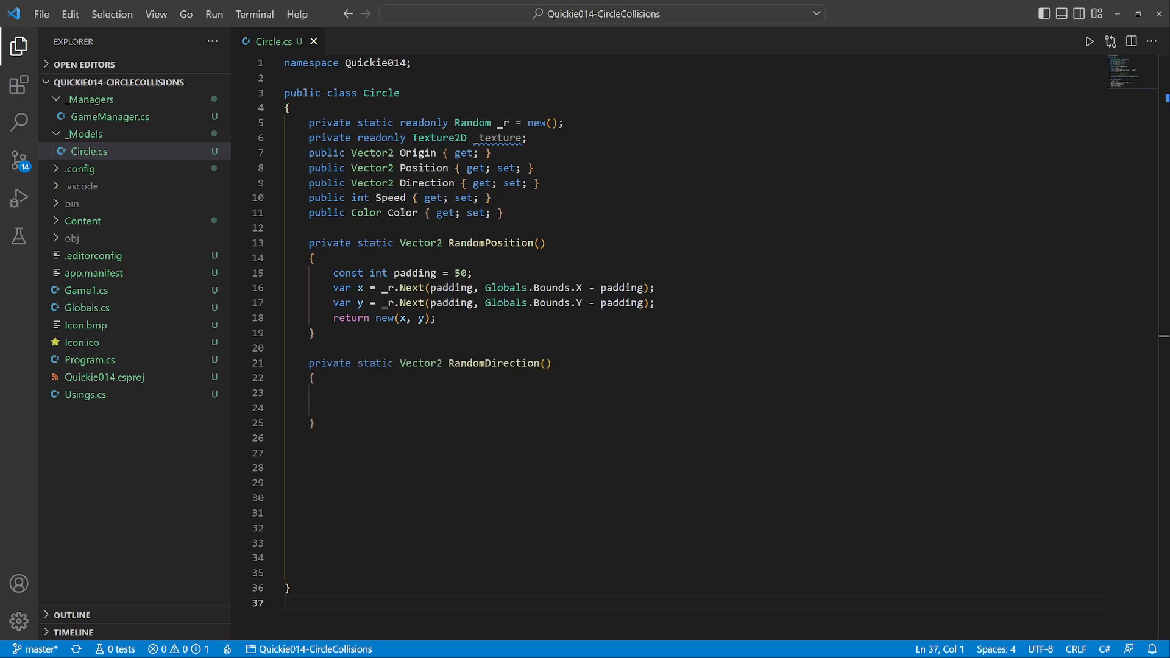
text(var angle = _r.NextDouble() * 2 * Math.PI;)
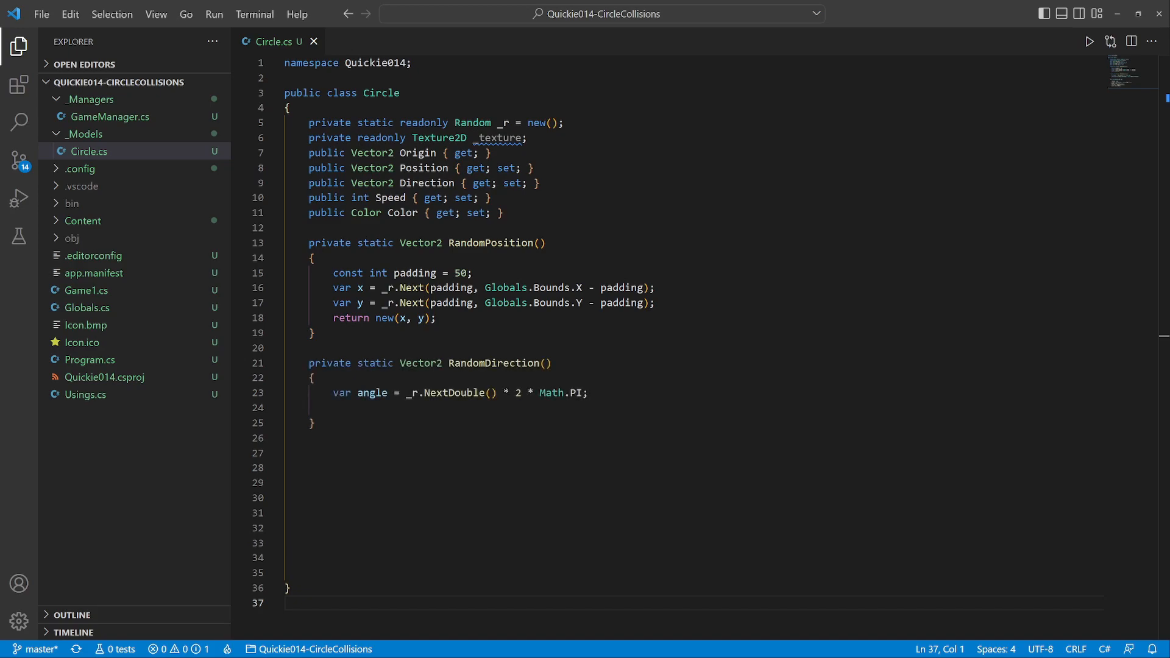
text(return new((float)Math.Sin(angle), -(float)Math.Cos(angle));)
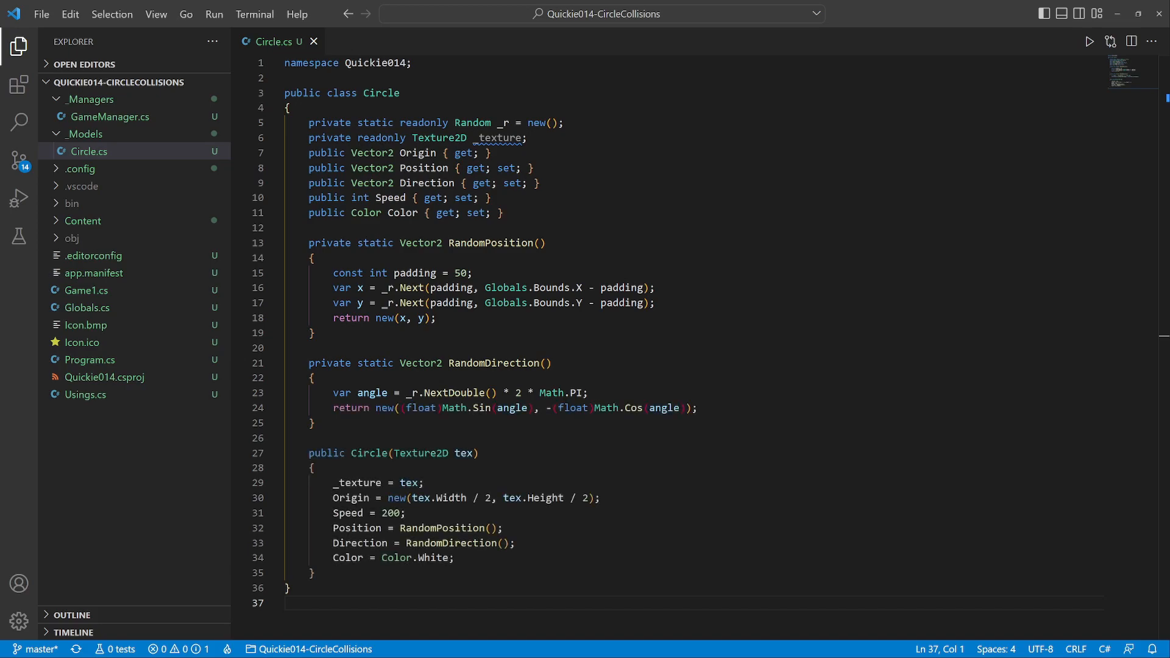
Write Update so the circle reverses Direction.X or Direction.Y at the screen bounds.
scroll(down, 3)
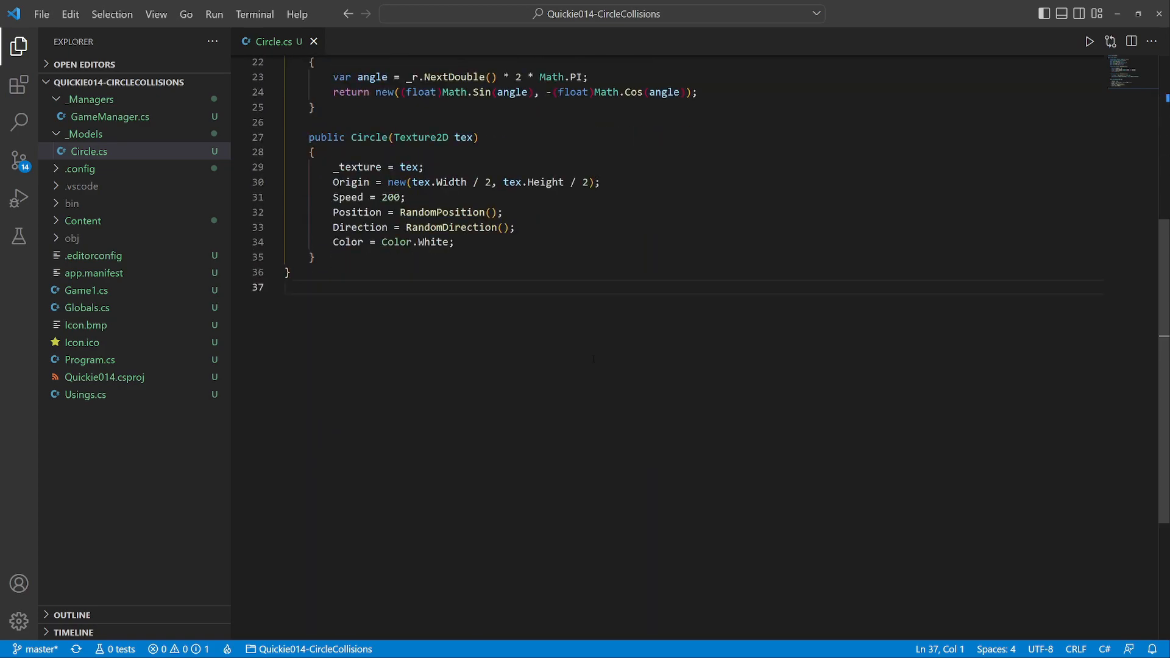
text(public void Update())
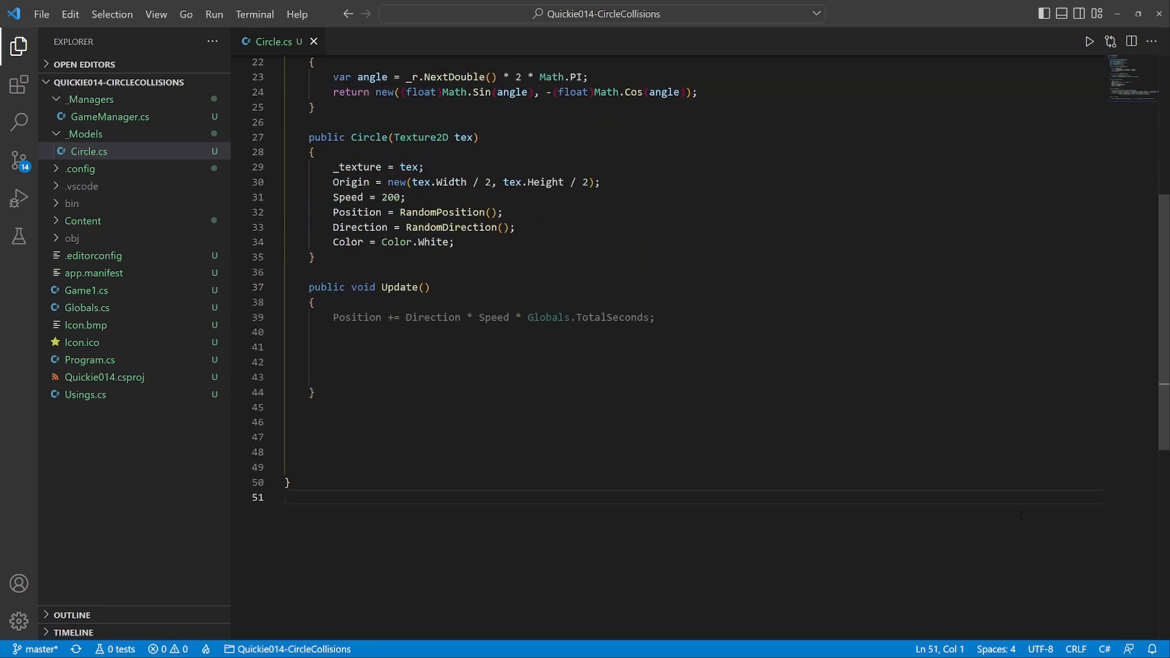
text(if (Position.X < Origin.X || Position.X > Globals.Bounds.X - Origin.X))
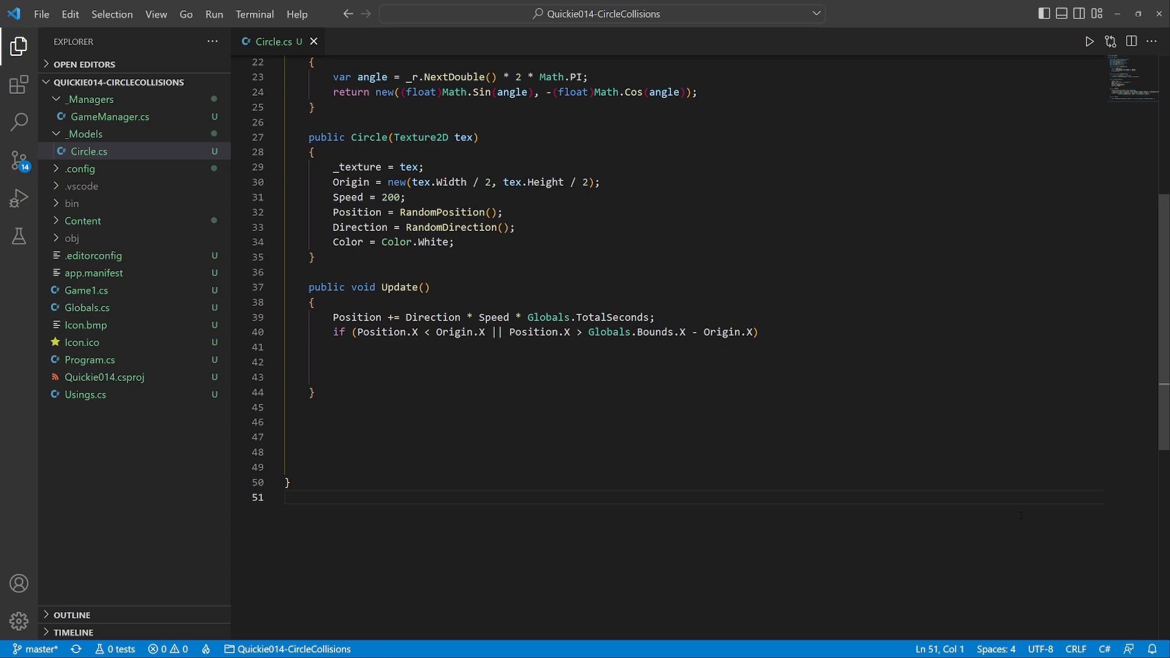
text(Direction = new(-Direction.X, Direction.Y);)
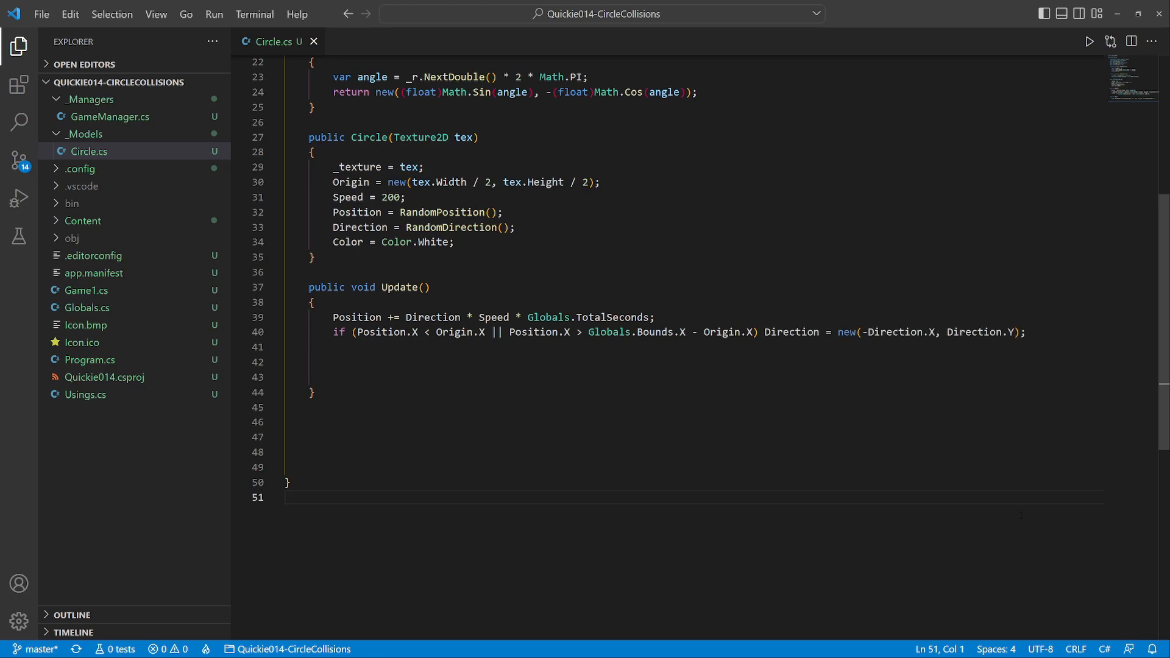
text(if (Position.Y < Origin.Y || Position.Y > Globals.Bounds.Y - Origin.Y) Direction = new(Direction.X, -Direction.Y);)
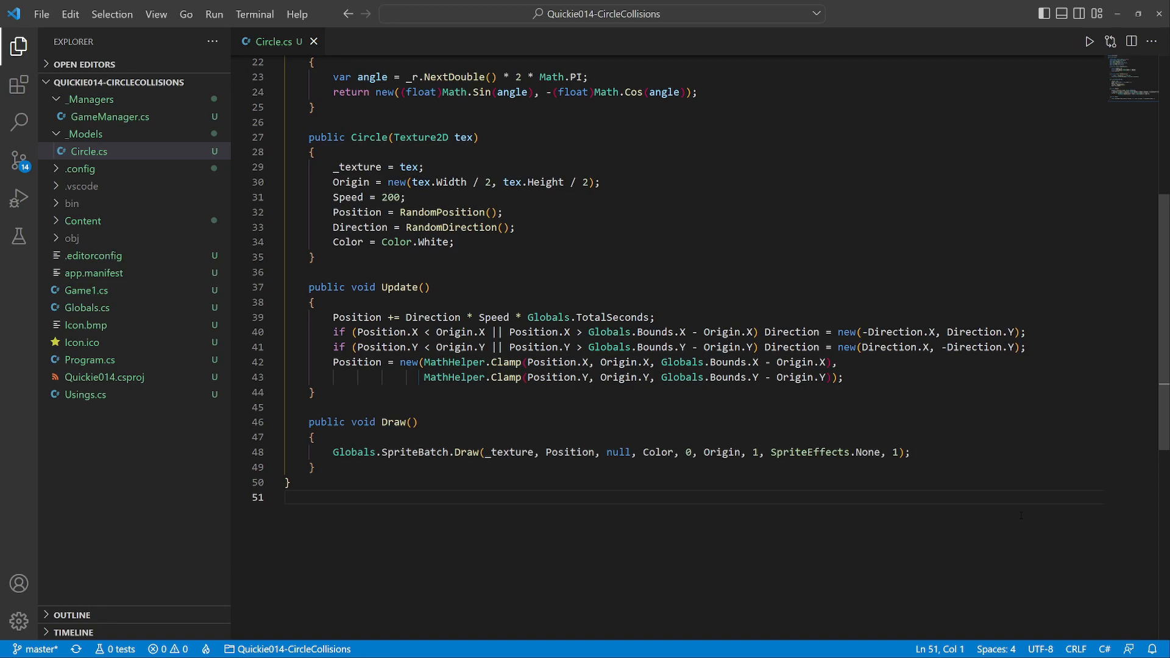
In GameManager.cs, declare the readonly _circles list and loop over each circle.
click(110, 117)
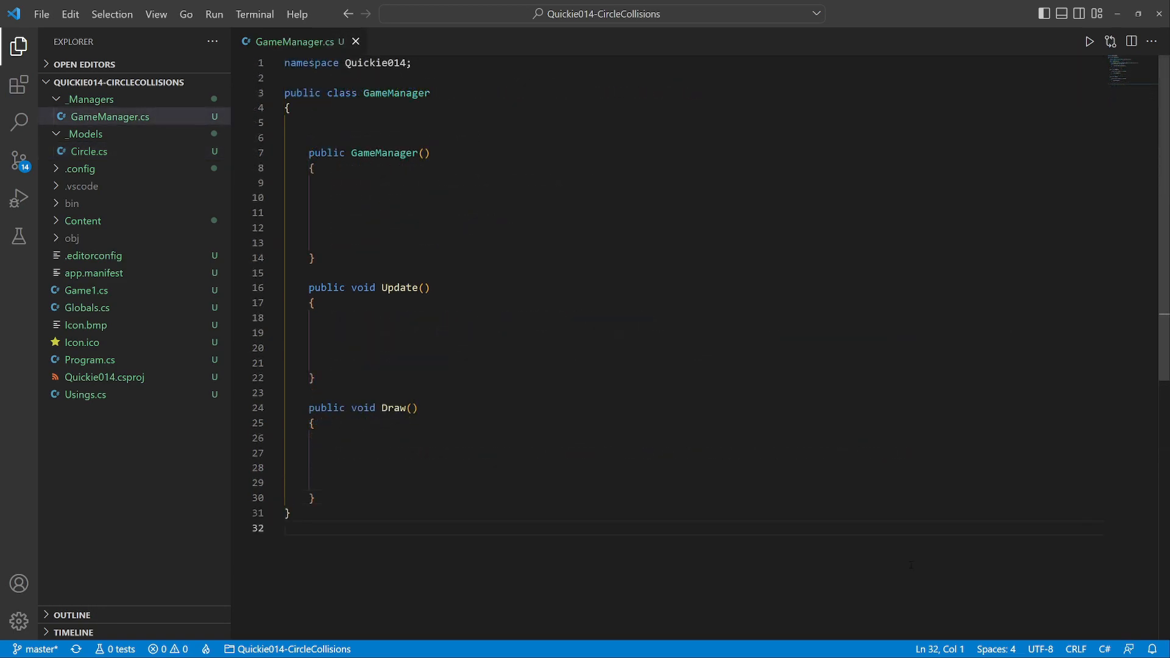
text(private readonly List<Circle> _circles = new();)
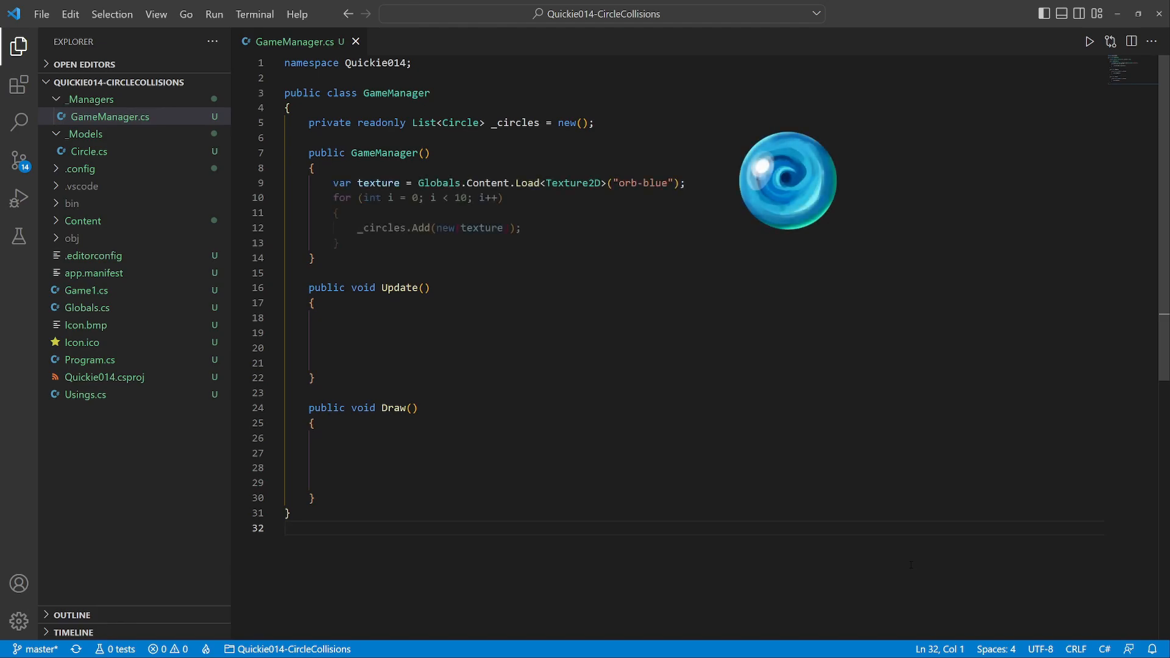
text(foreach (var circle in _circles))
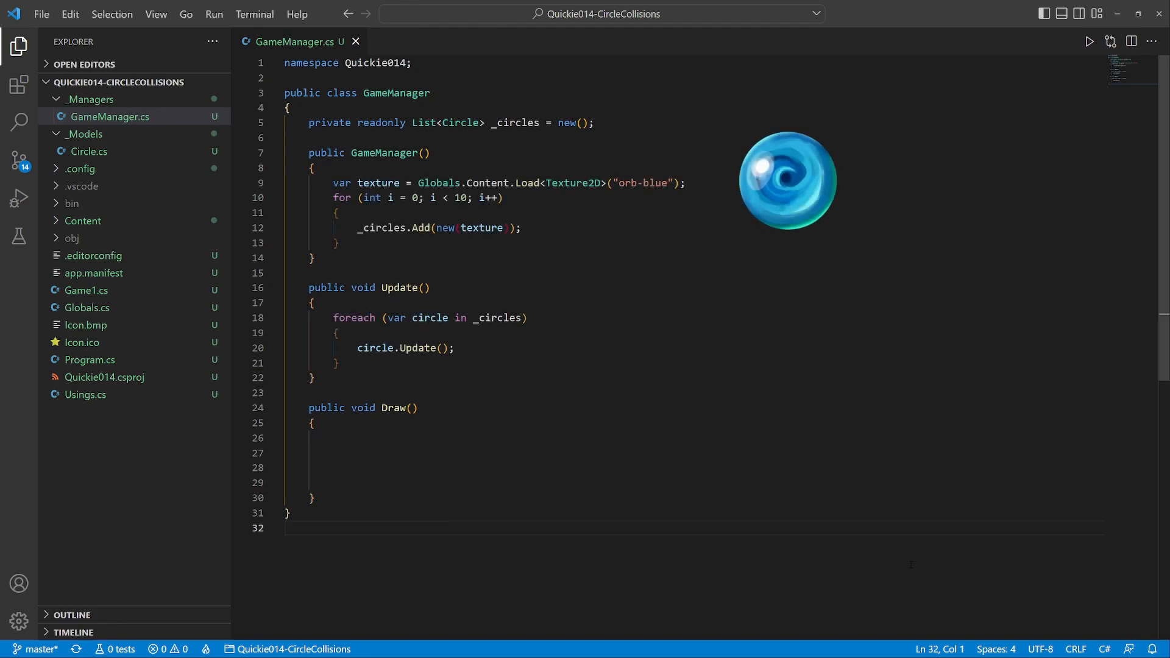
text(foreach (var circle in _circles))
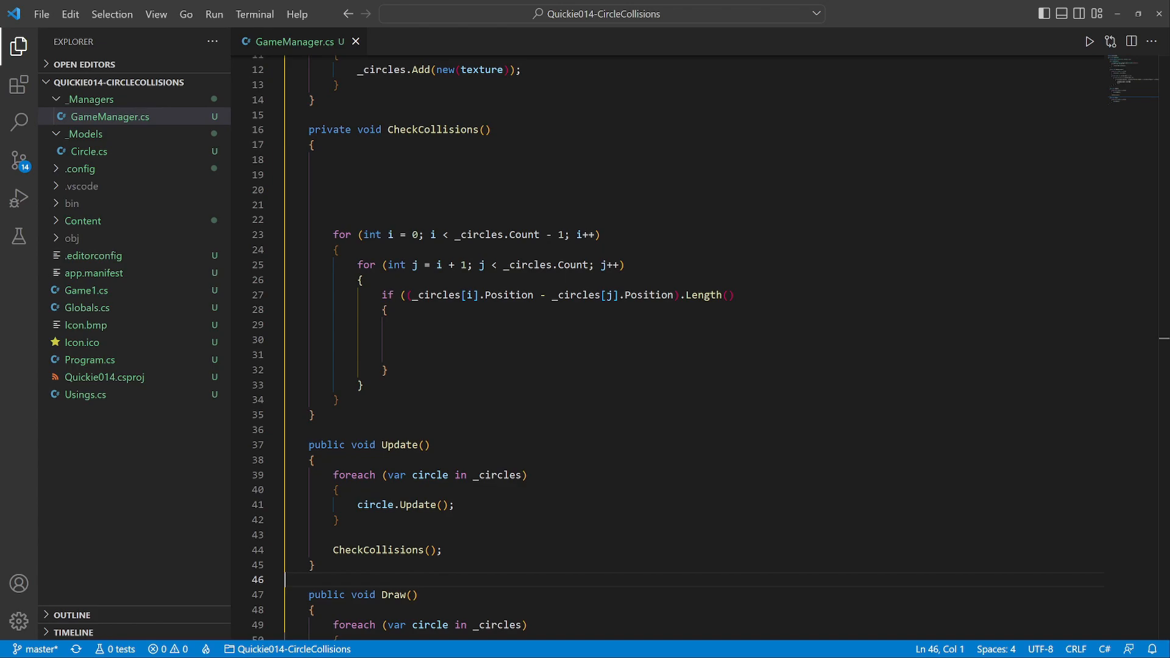
Compare each pair's distance against the sum of their Origin.X radii.
text(< (_circles[i].Origin.X + _circles[j].Origin.X)))
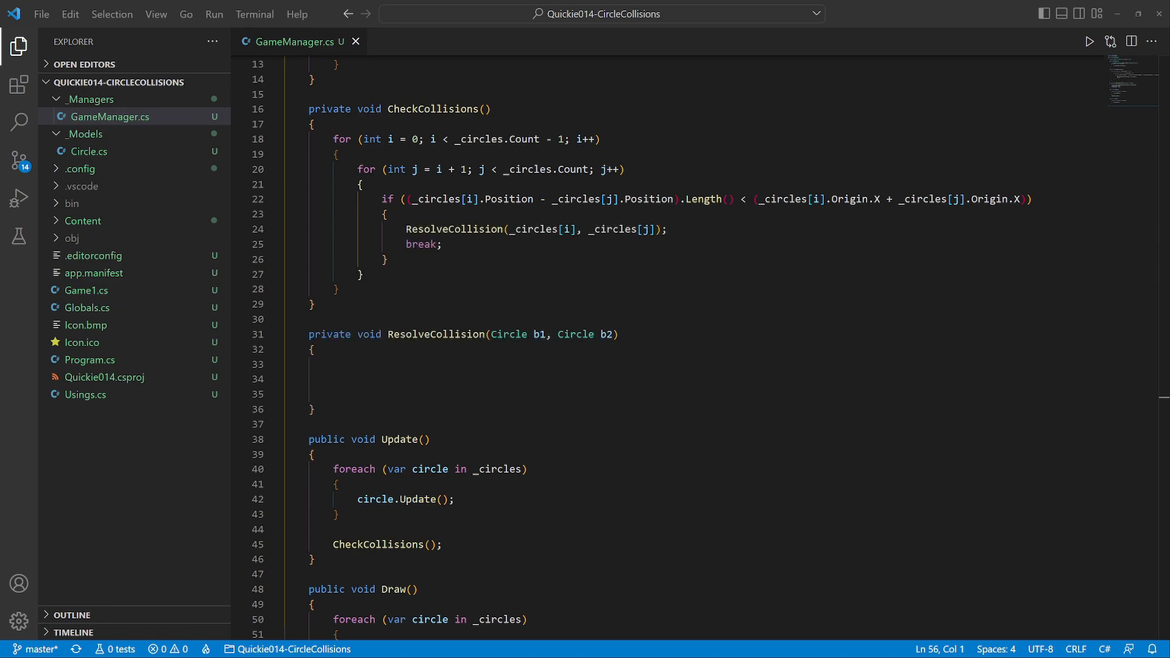
Normalize b1.Position minus b2.Position into dir and assign it to b1.Direction.
text(var dir = Vector2.Normalize(b1.Position - b2.Position);)
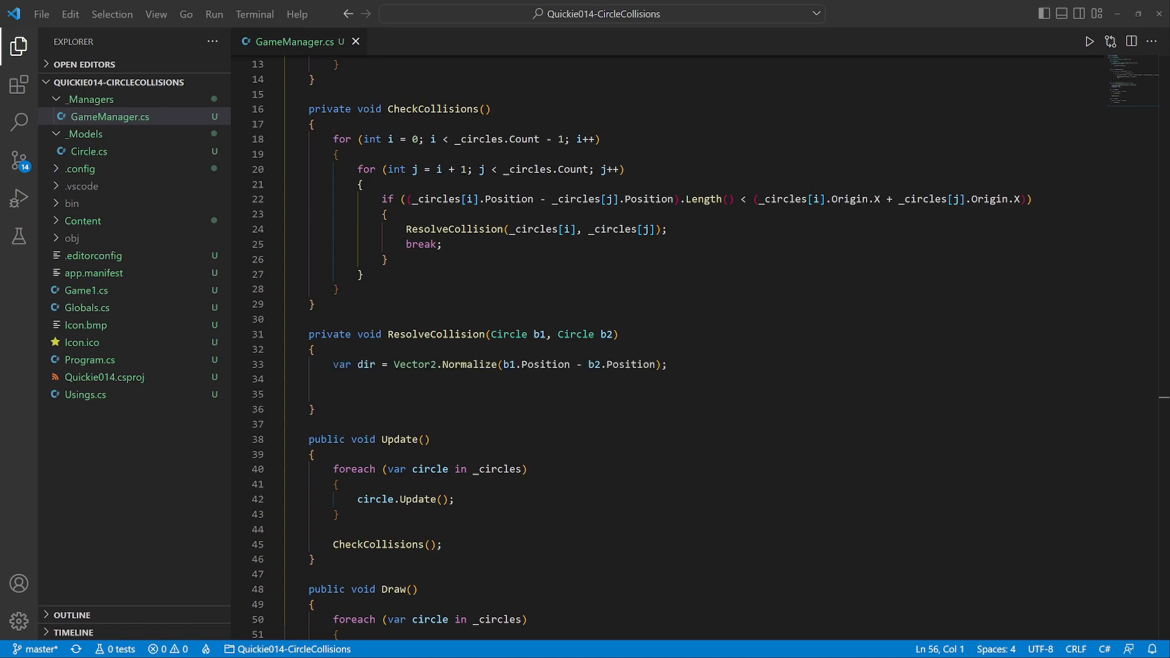
text(b1.Direction = dir;)
text(b2.Direction = -dir;)
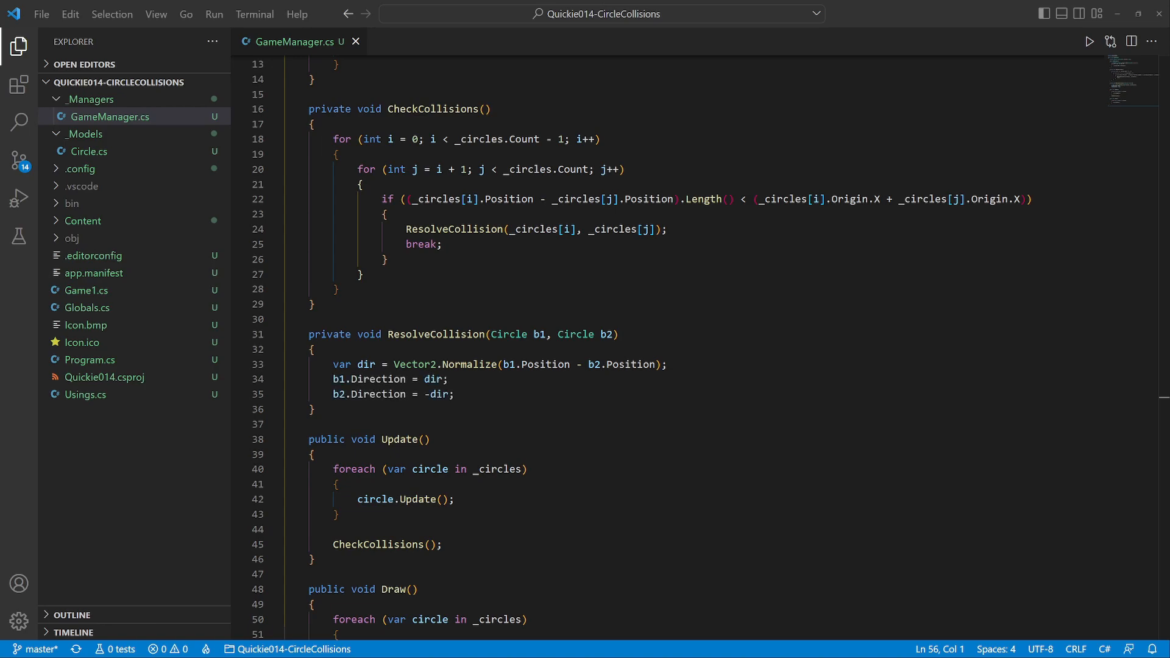